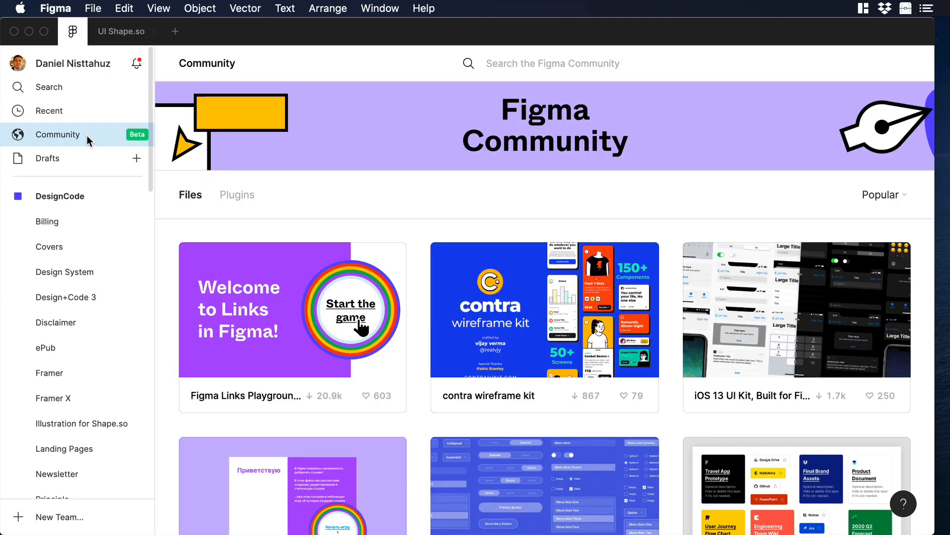
# Step: Search Community plugins for 'angle' and install the Angle Mockups plugin
pyautogui.click(237, 194)
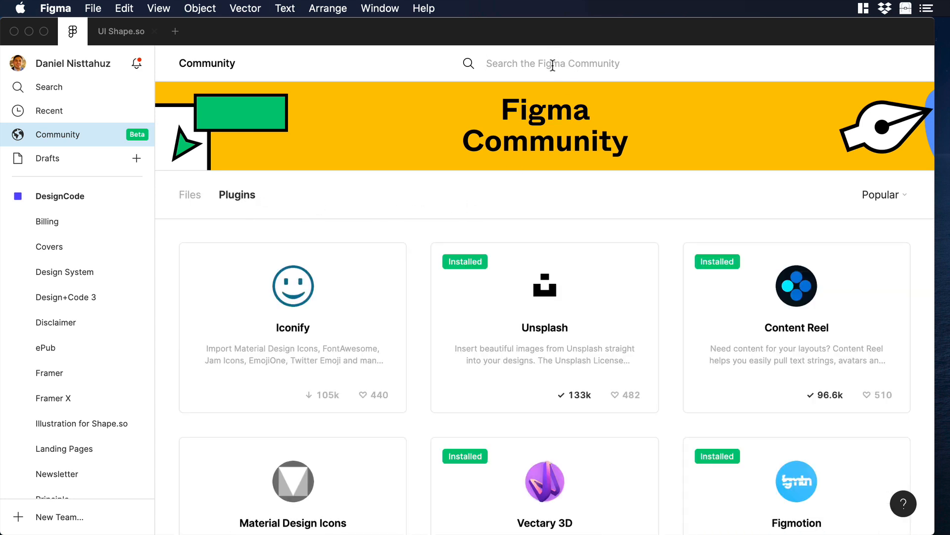
pyautogui.write('angle')
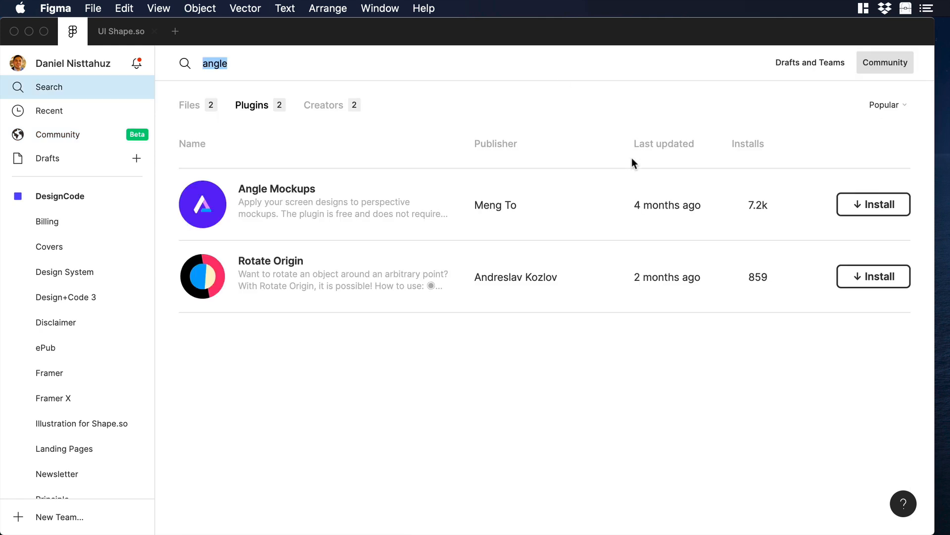
pyautogui.click(277, 188)
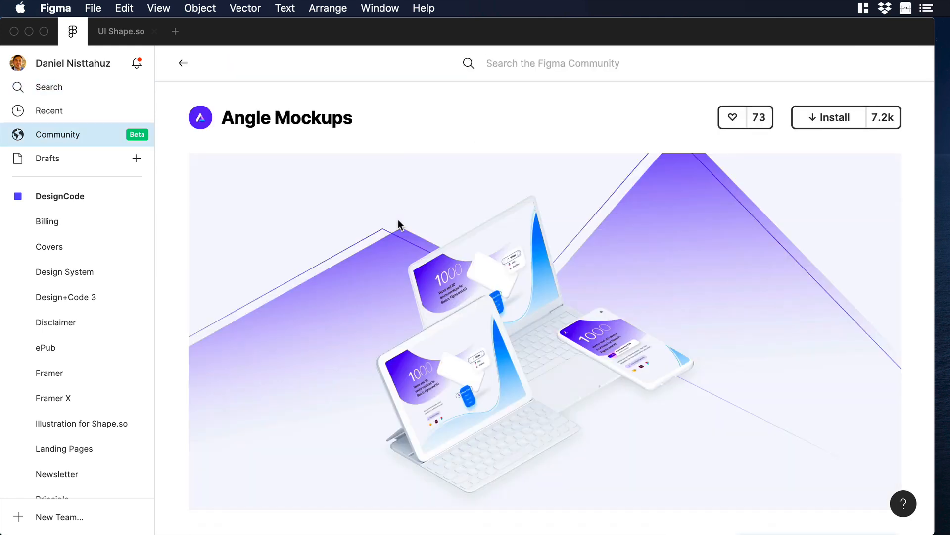
pyautogui.scroll(-3)
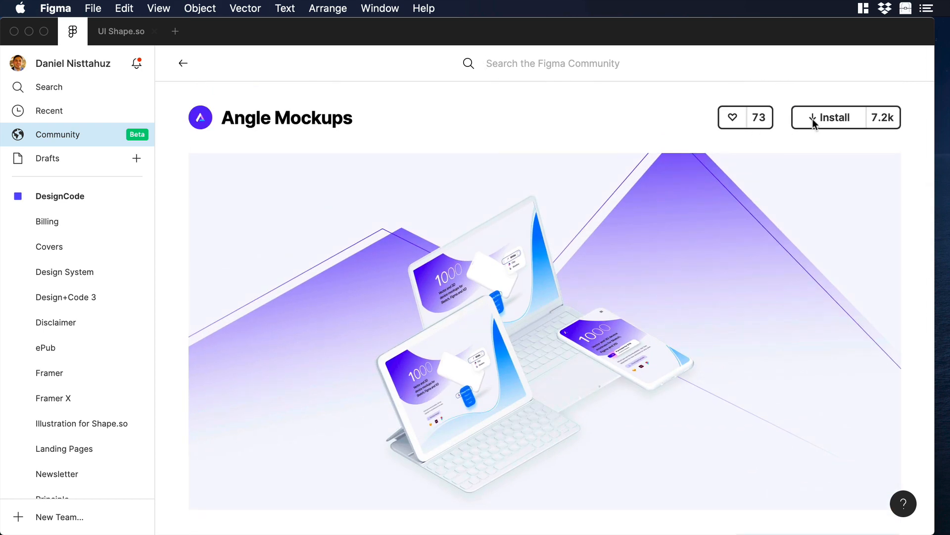
pyautogui.click(827, 117)
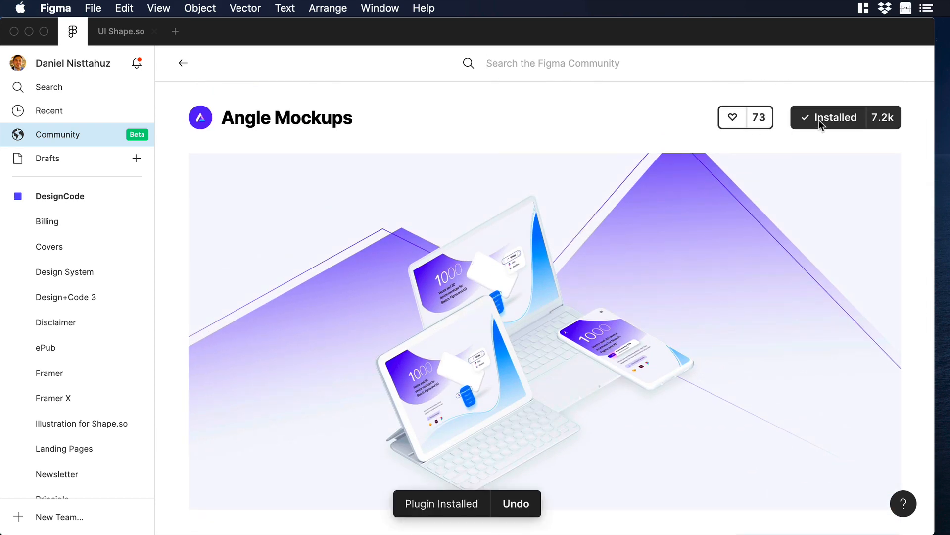
pyautogui.moveTo(812, 127)
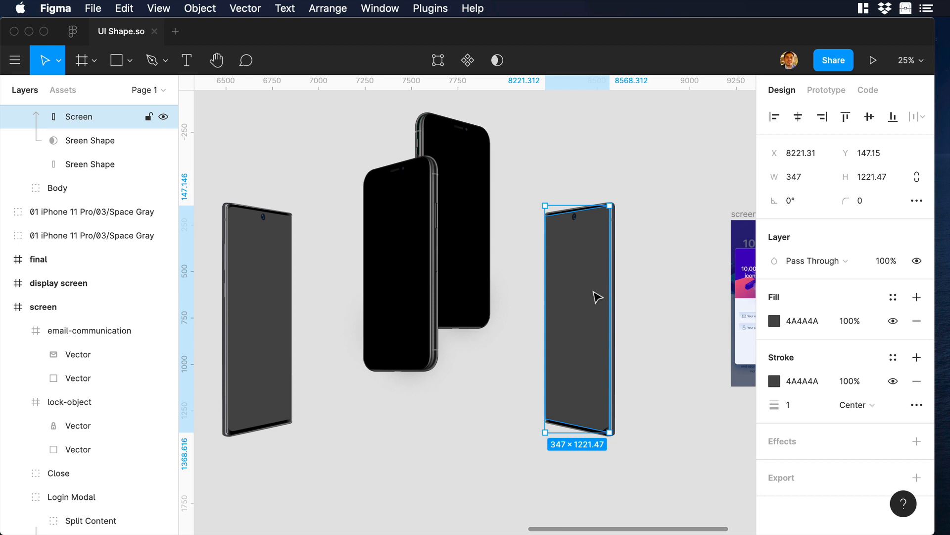
pyautogui.moveTo(580, 281)
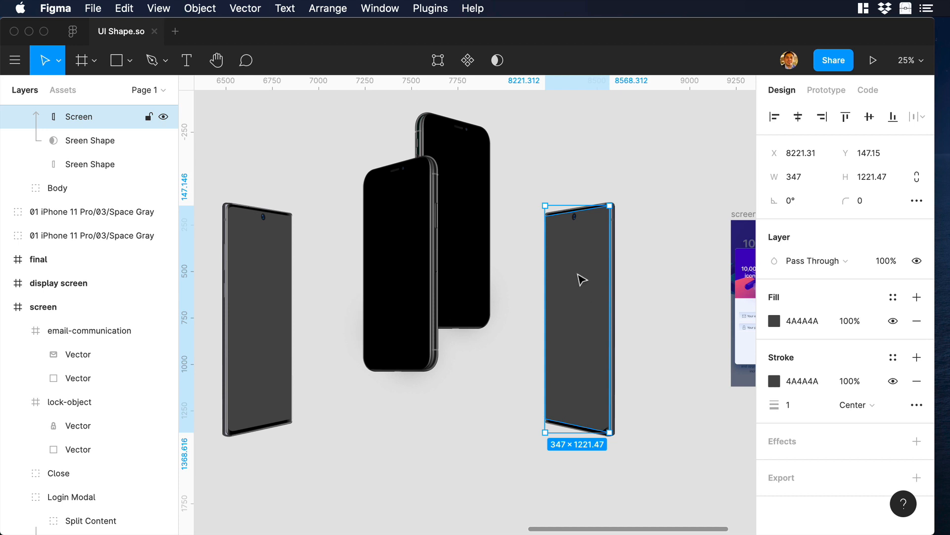
# Step: Apply the 'screen' design frame to the right-hand phone's screen vector via Angle Mockups
pyautogui.click(430, 8)
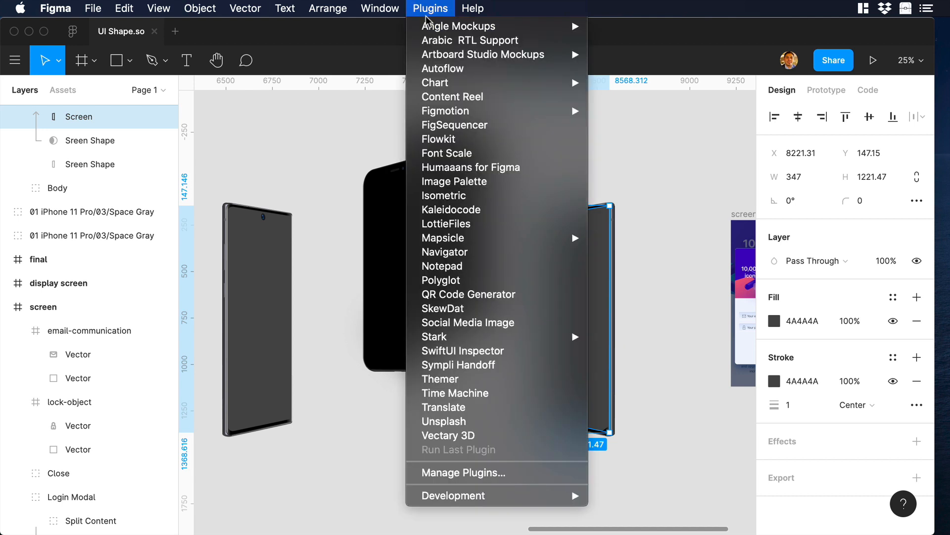
pyautogui.click(457, 26)
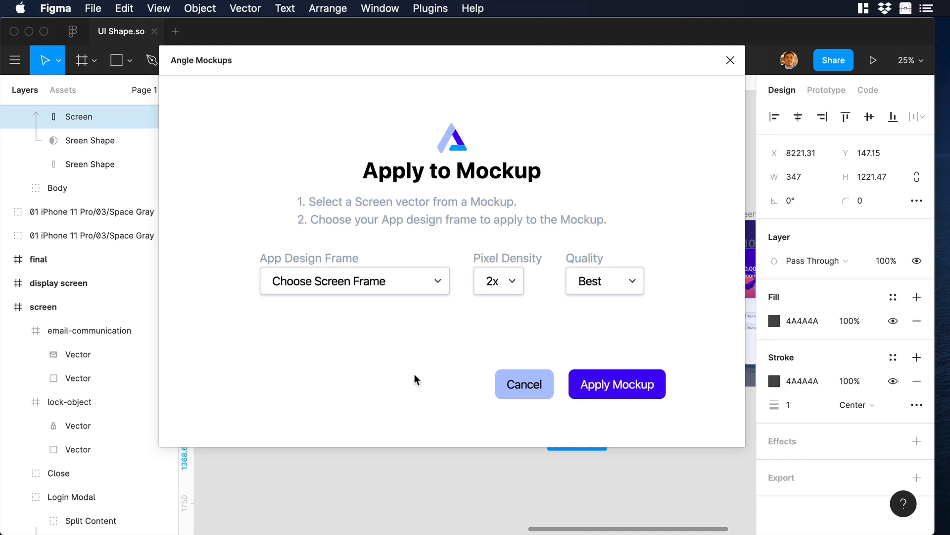
pyautogui.click(355, 282)
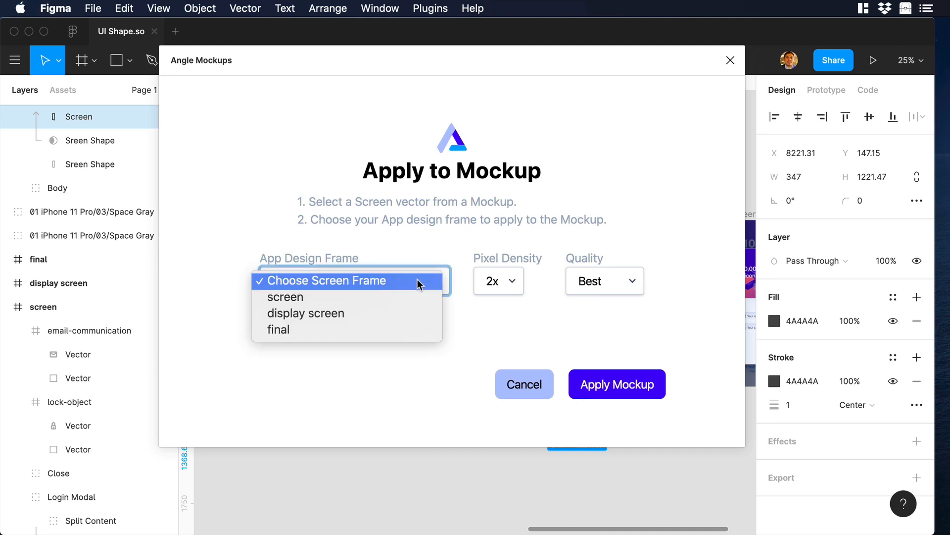
pyautogui.click(285, 297)
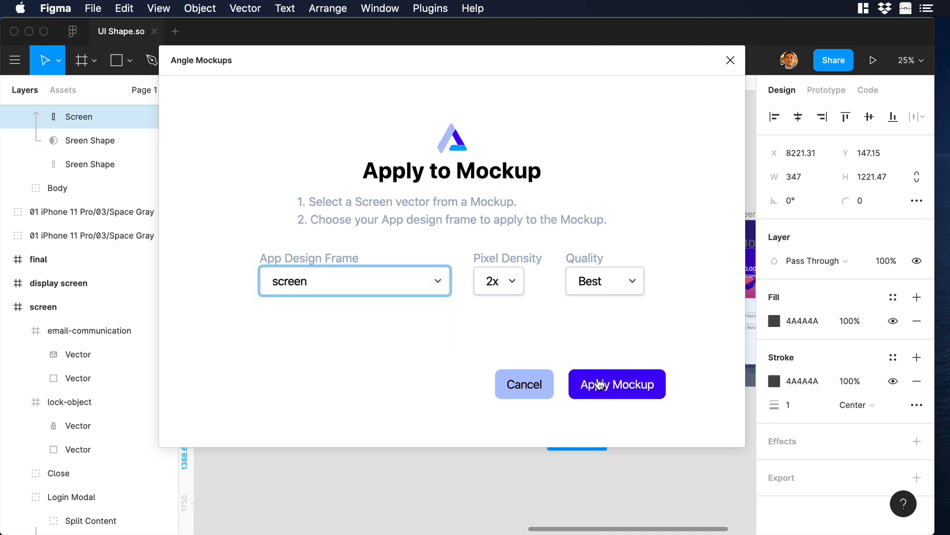
pyautogui.click(616, 385)
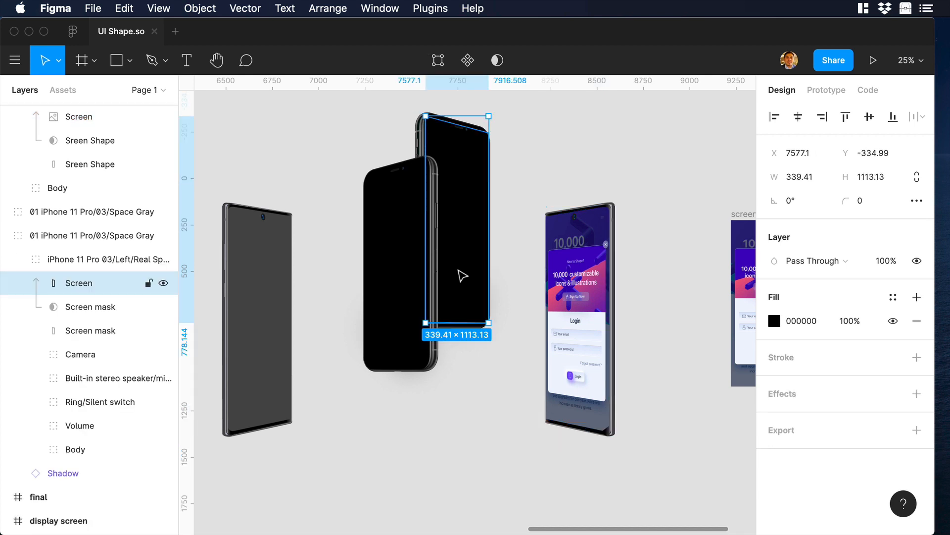
pyautogui.moveTo(452, 249)
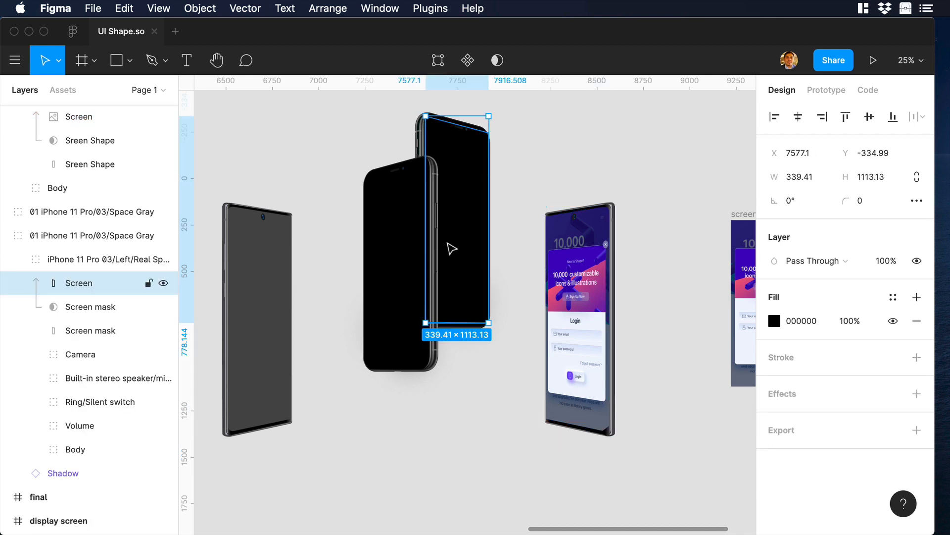
# Step: Apply the 'screen' login design to the rear angled iPhone's screen layer via Angle Mockups
pyautogui.click(430, 8)
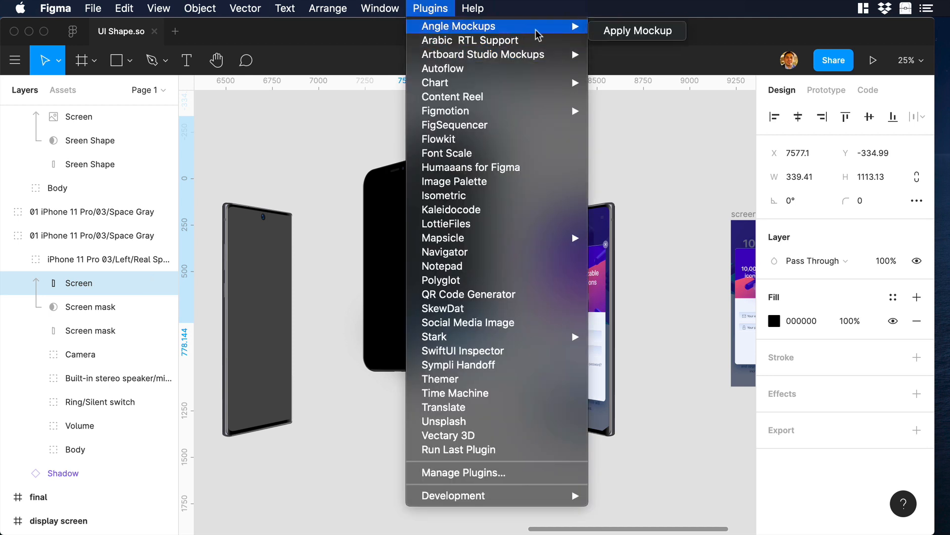
pyautogui.click(457, 26)
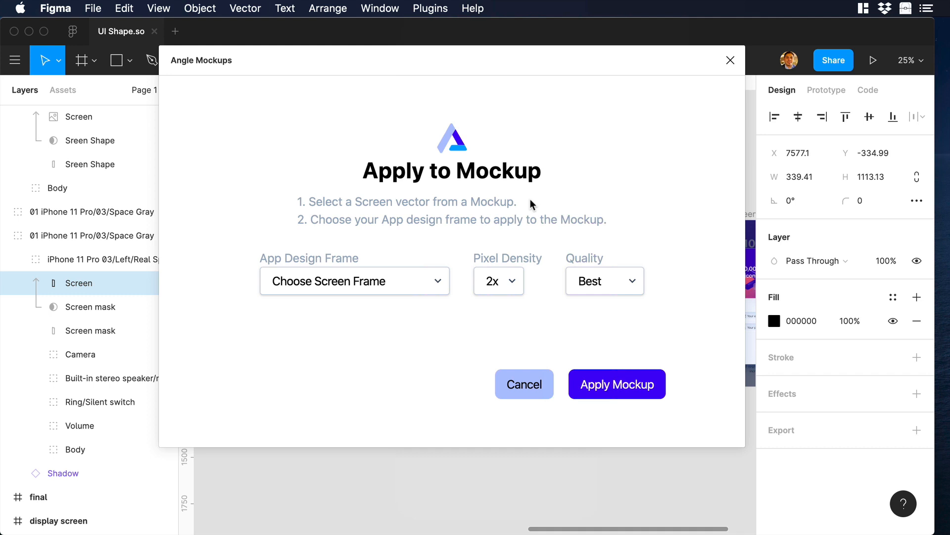
pyautogui.click(355, 281)
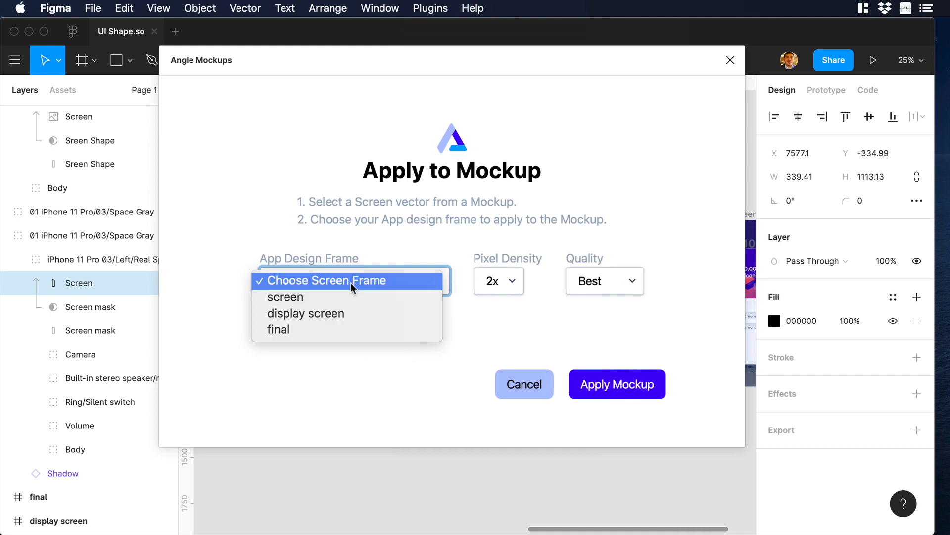
pyautogui.click(285, 297)
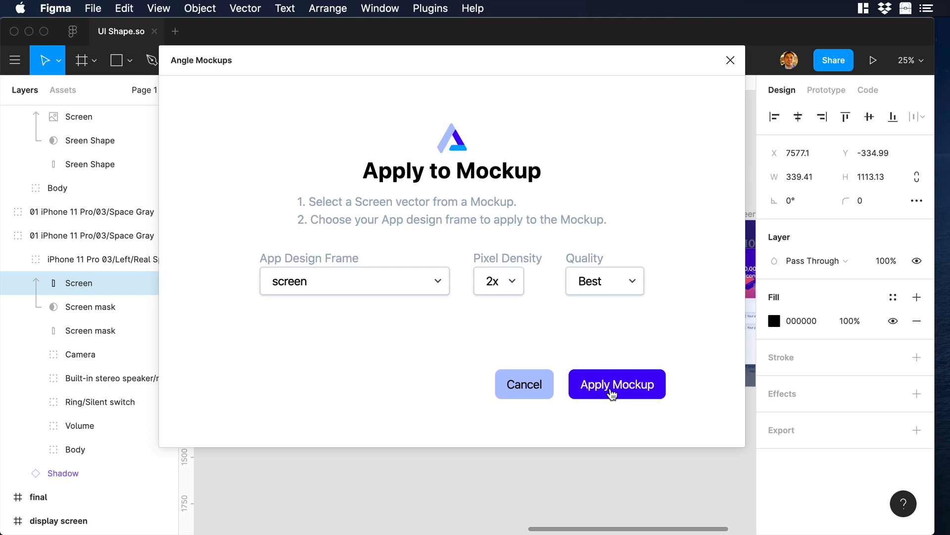
pyautogui.click(617, 384)
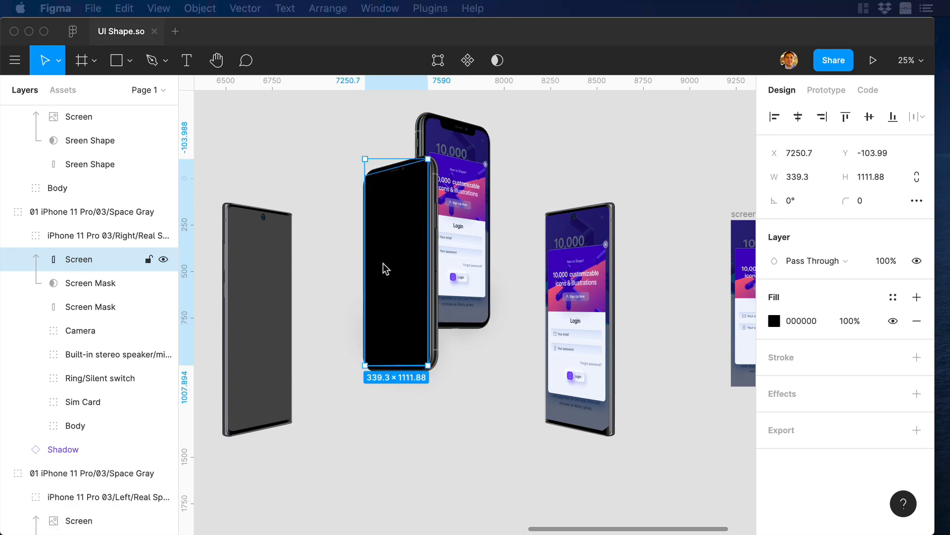
# Step: Apply the 'screen' login design to the remaining blank phone mockup screens via Angle Mockups
pyautogui.click(429, 8)
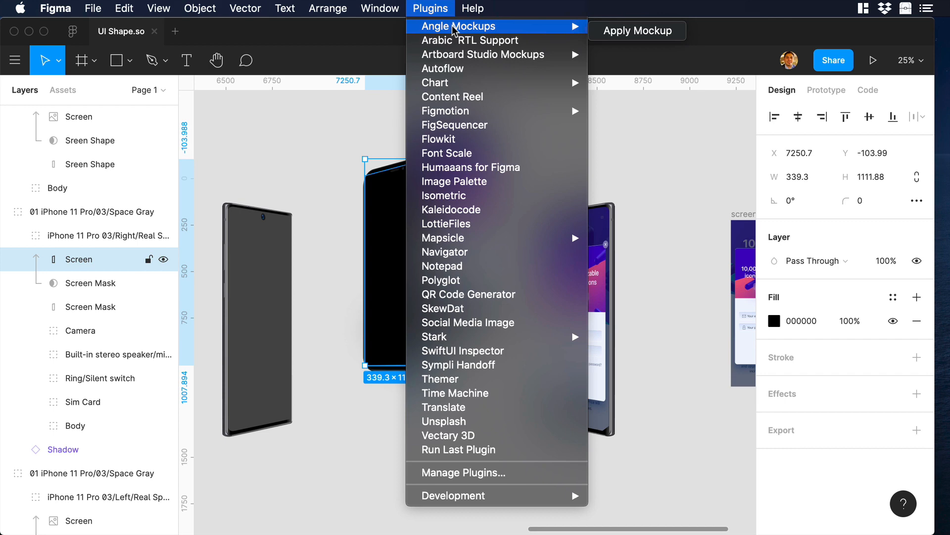
pyautogui.click(457, 25)
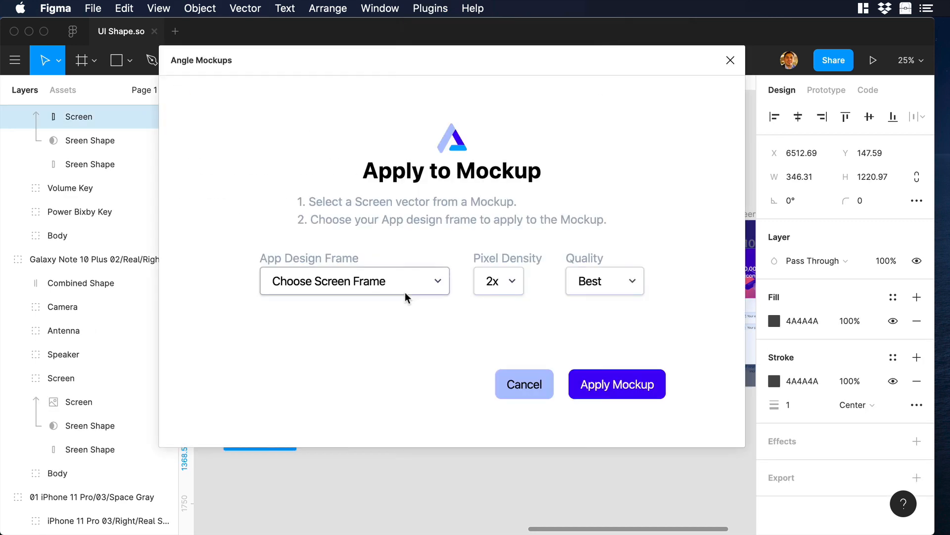
pyautogui.click(616, 384)
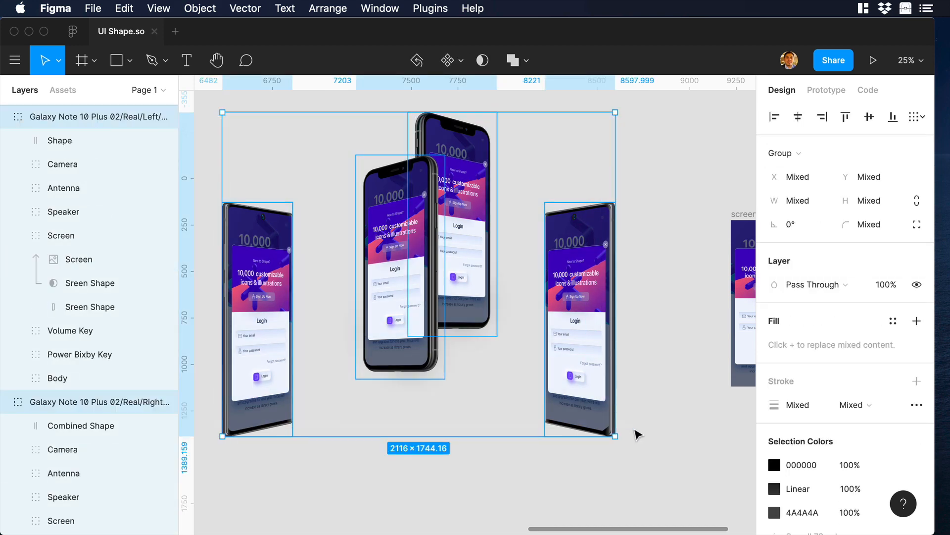
# Step: Group the four phones (Cmd+G), scale the group down and place it in the 'display screen' frame
pyautogui.press('Cmd+G')
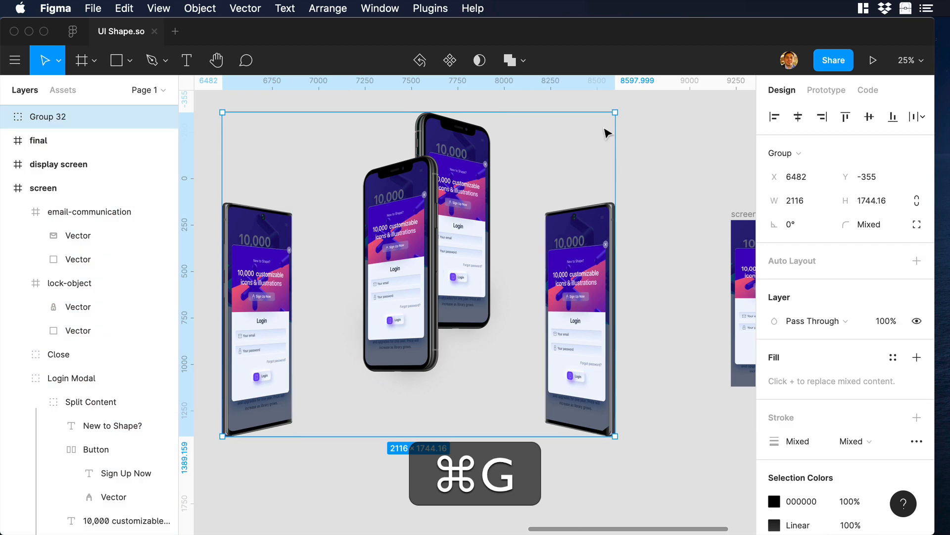
pyautogui.press('k')
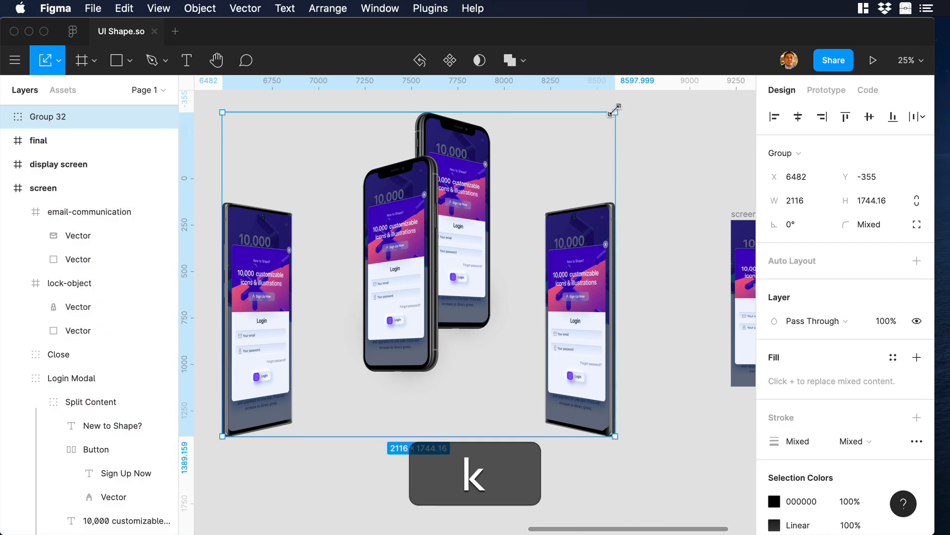
pyautogui.moveTo(615, 110); pyautogui.dragTo(511, 188)
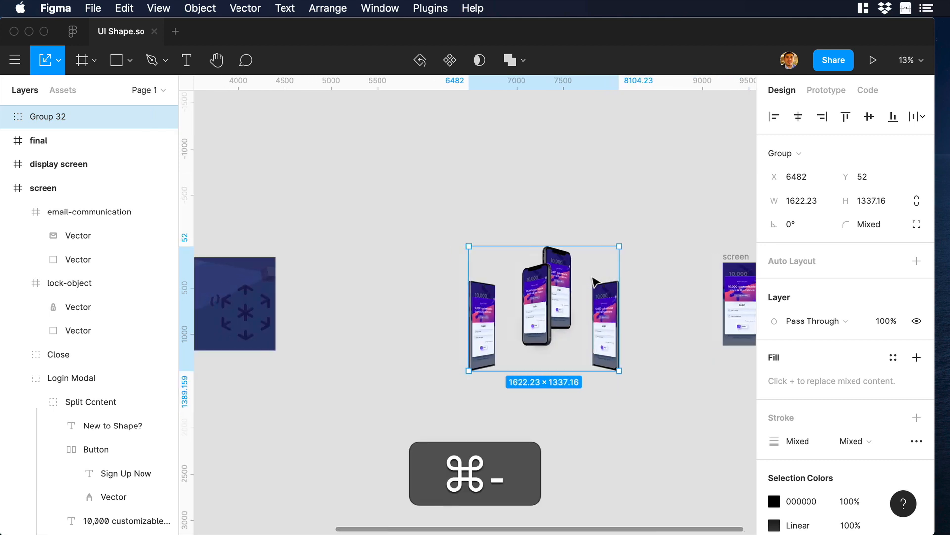
pyautogui.moveTo(542, 309); pyautogui.dragTo(486, 303)
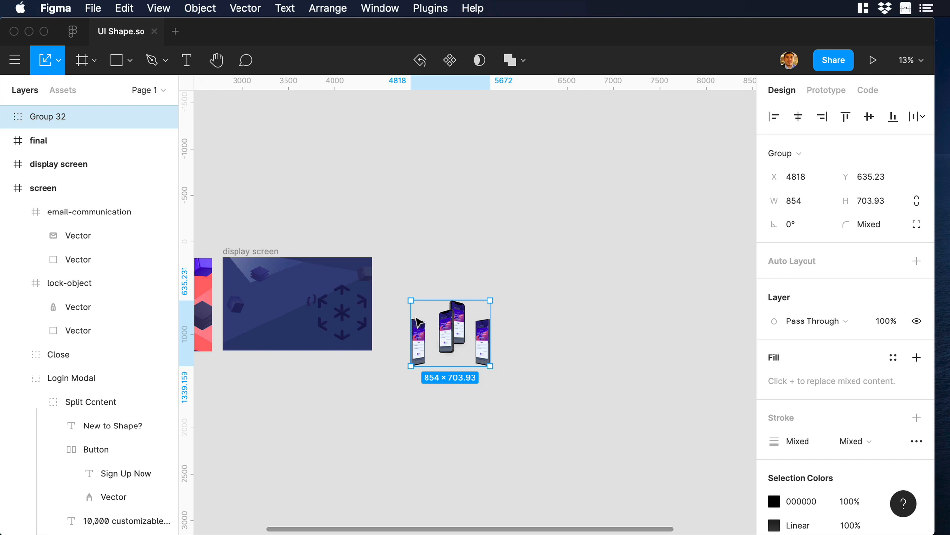
pyautogui.click(415, 315)
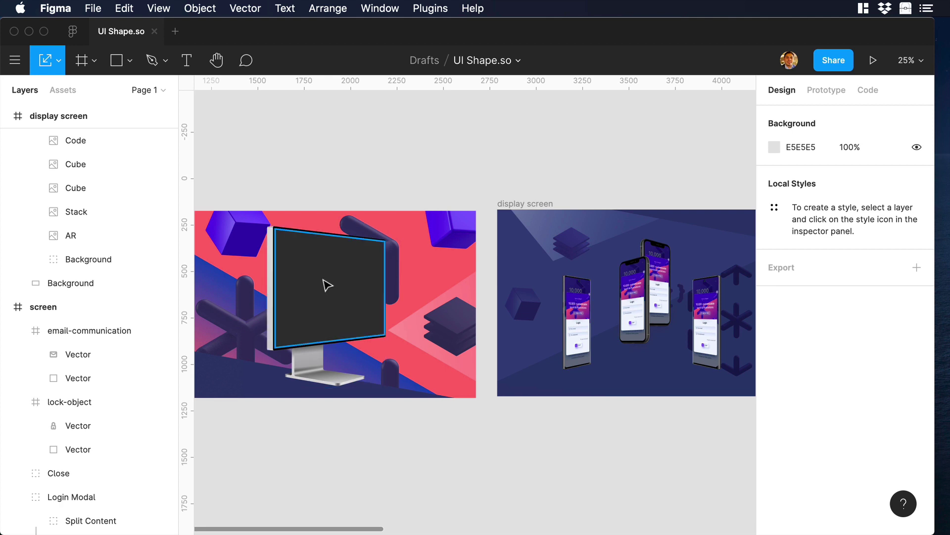
# Step: Apply the 'display screen' composition to the desktop monitor mockup's screen layer via Angle Mockups
pyautogui.click(327, 285)
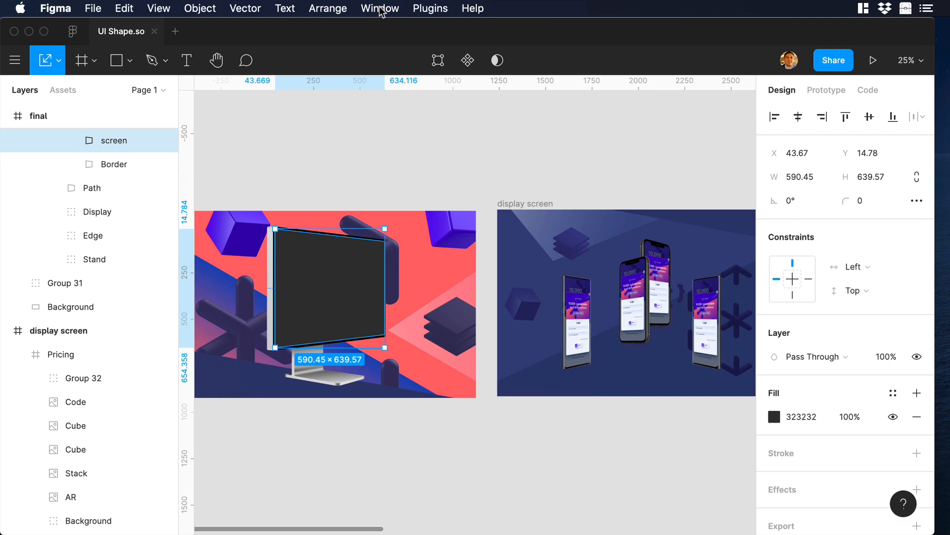
pyautogui.click(429, 8)
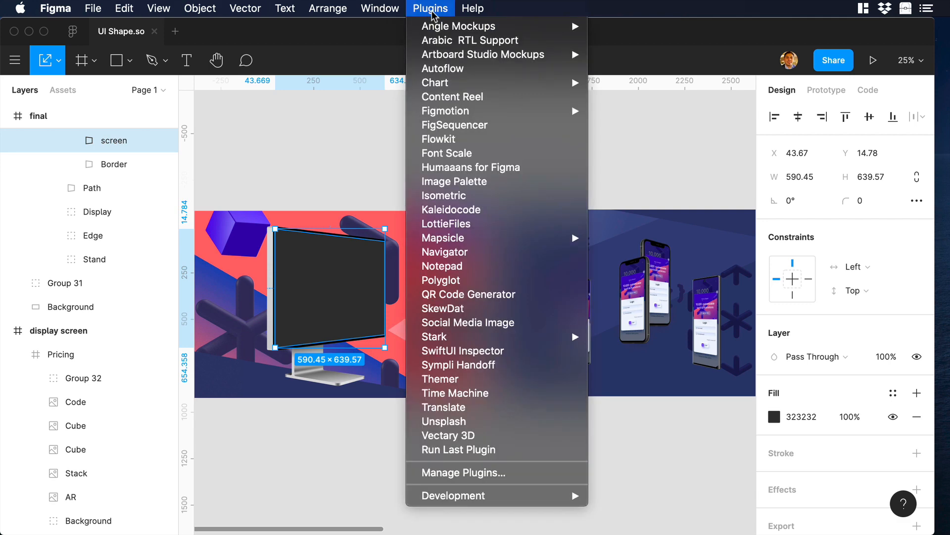
pyautogui.click(459, 25)
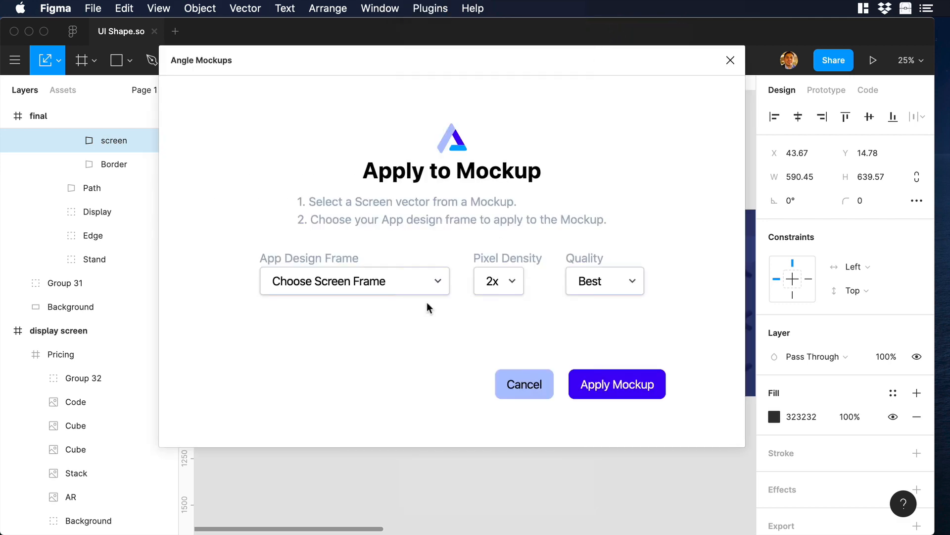
pyautogui.moveTo(378, 293)
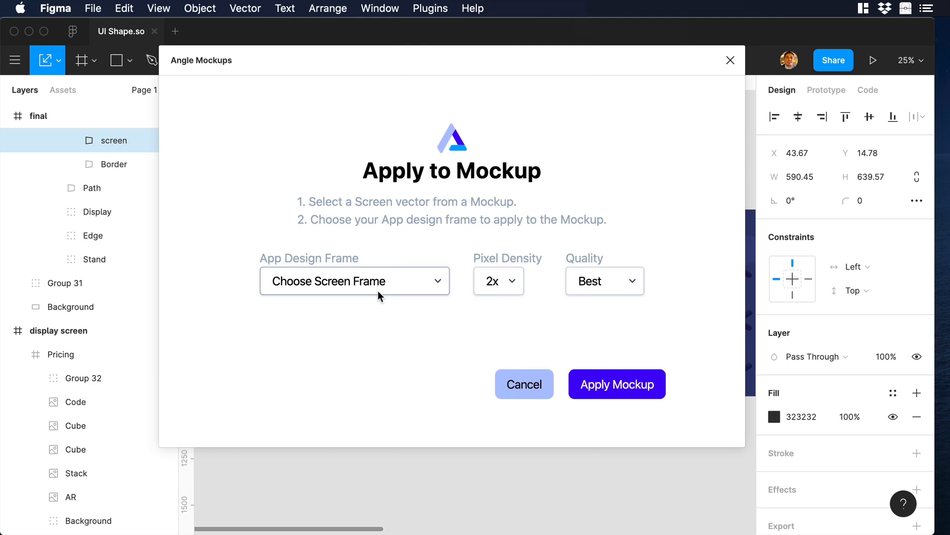
pyautogui.click(355, 282)
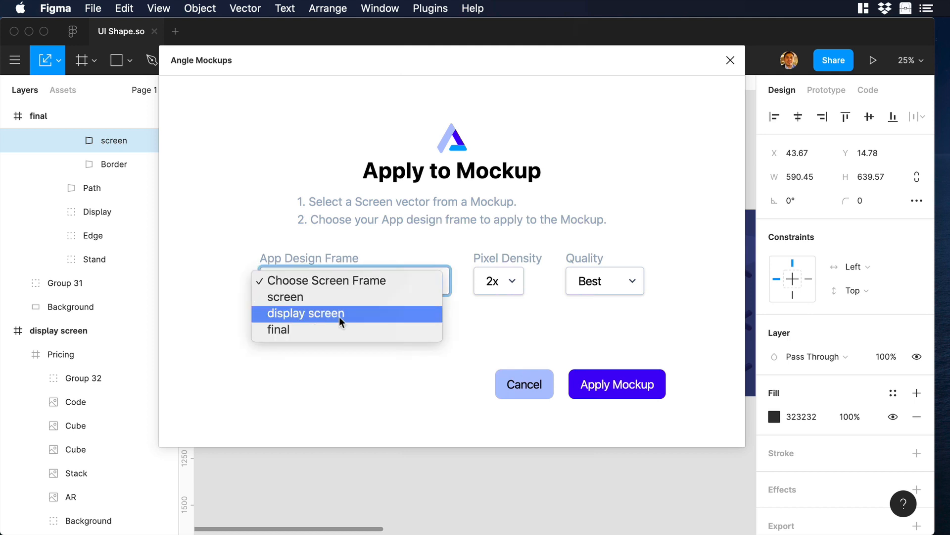
pyautogui.click(305, 313)
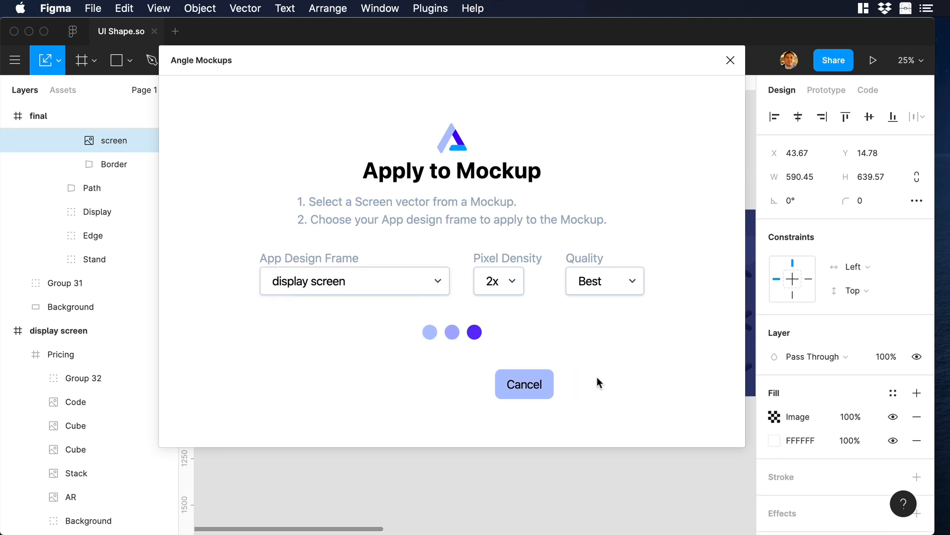
pyautogui.click(525, 384)
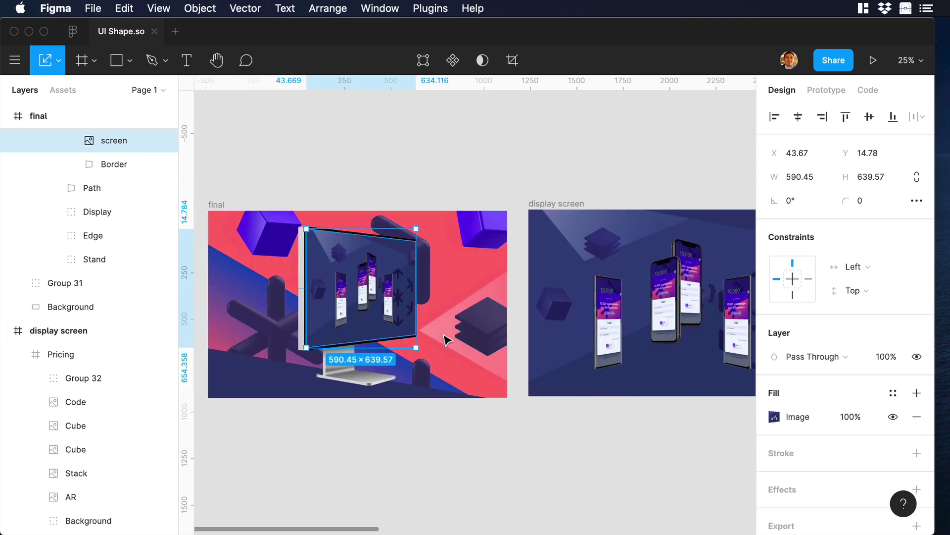